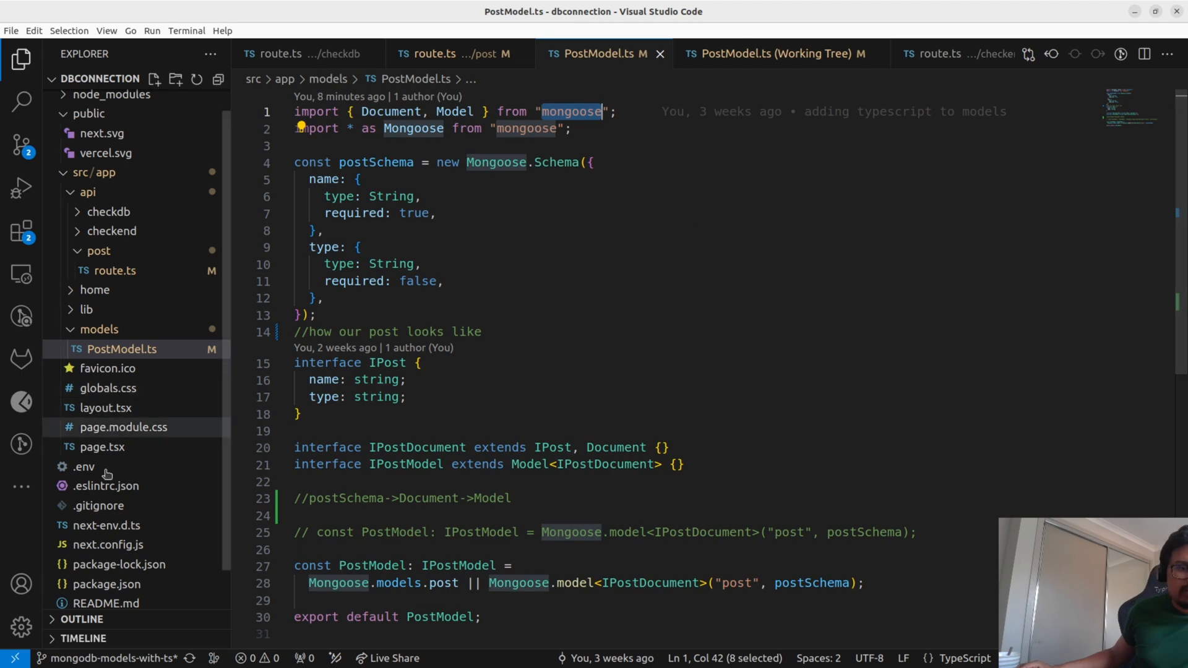
Check mongoose in package.json, then highlight IPost and the imported Document type in PostModel.ts.
click(107, 540)
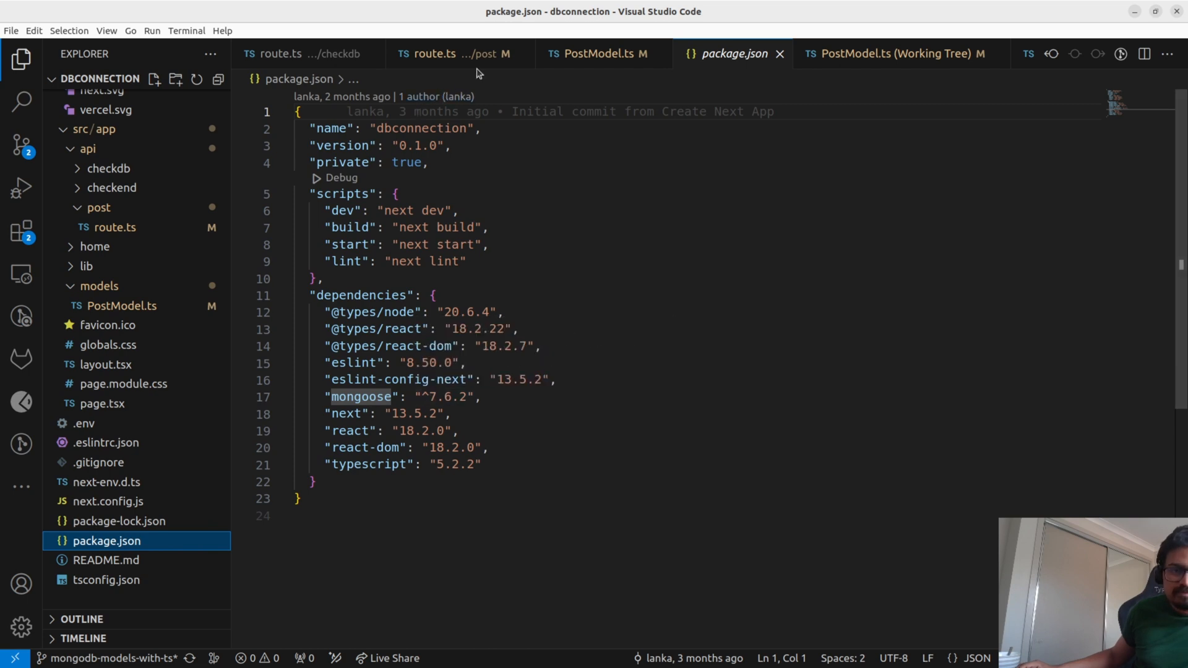
click(597, 54)
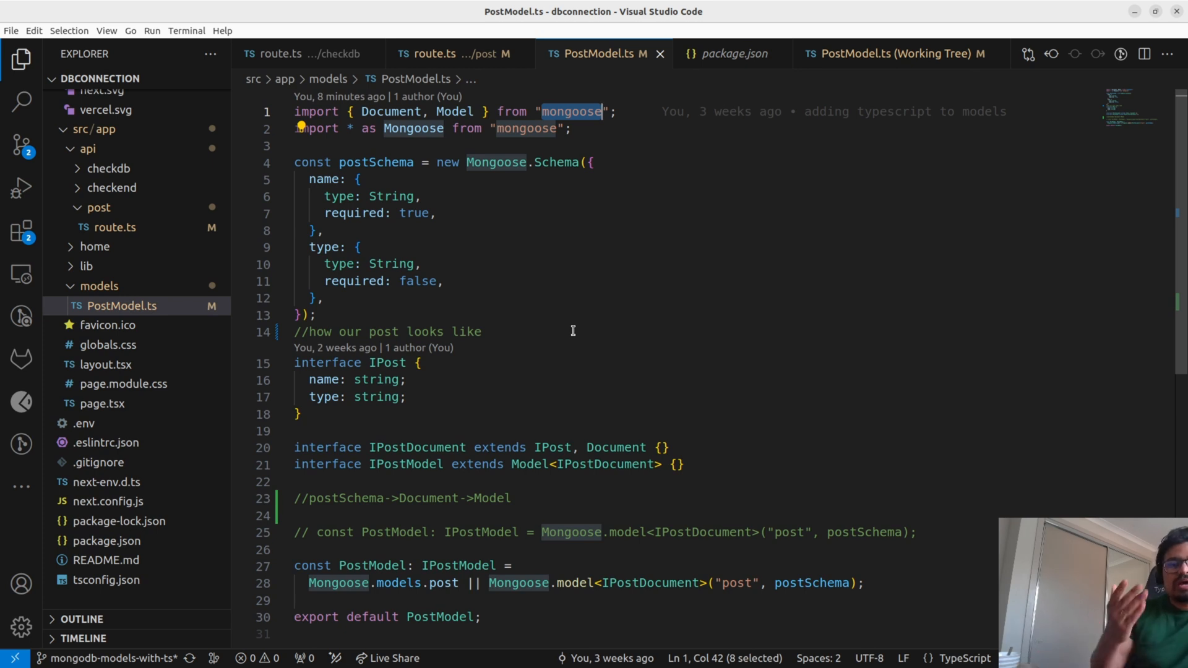
mouse_move(414, 271)
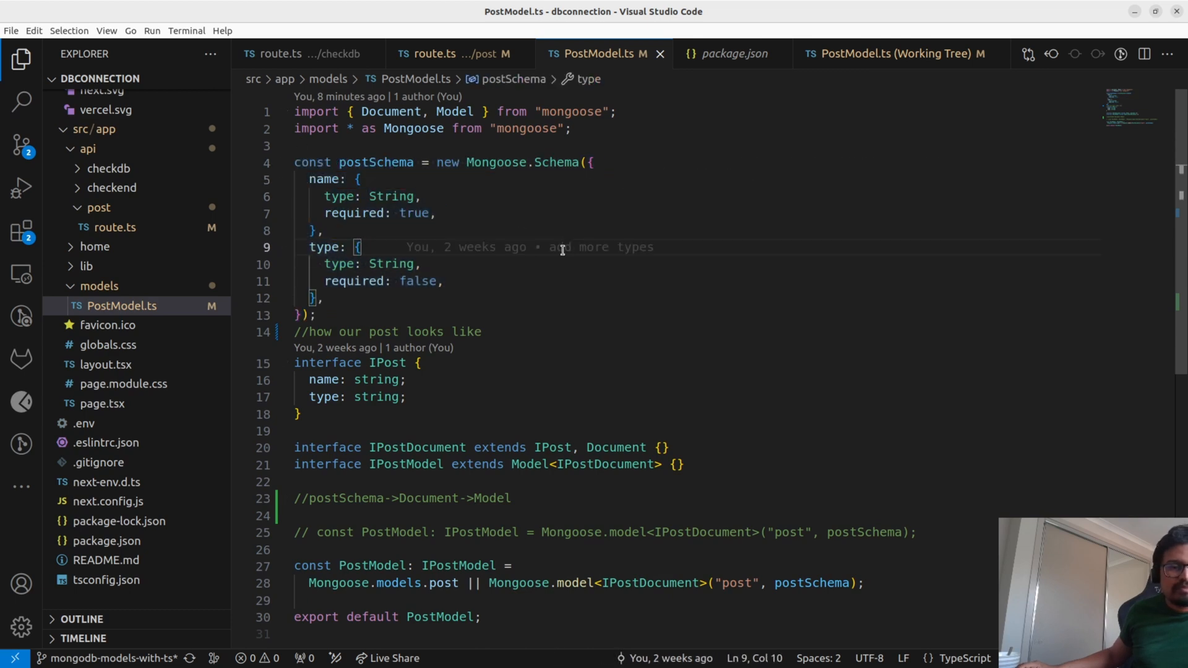
mouse_move(394, 162)
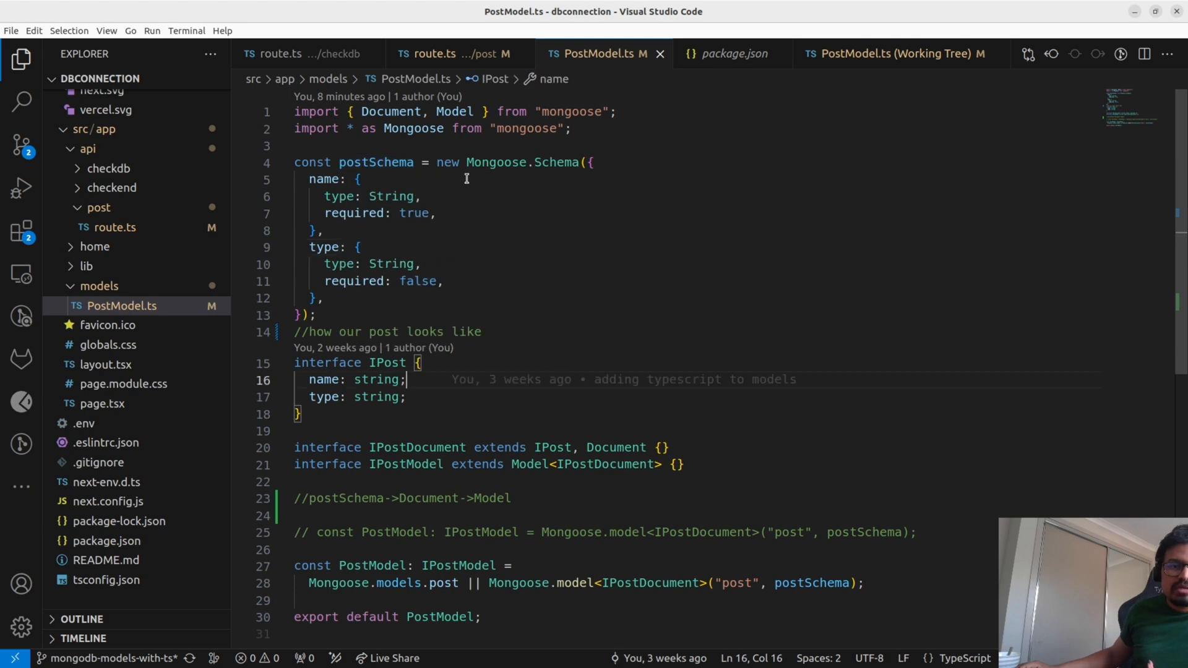
mouse_move(557, 233)
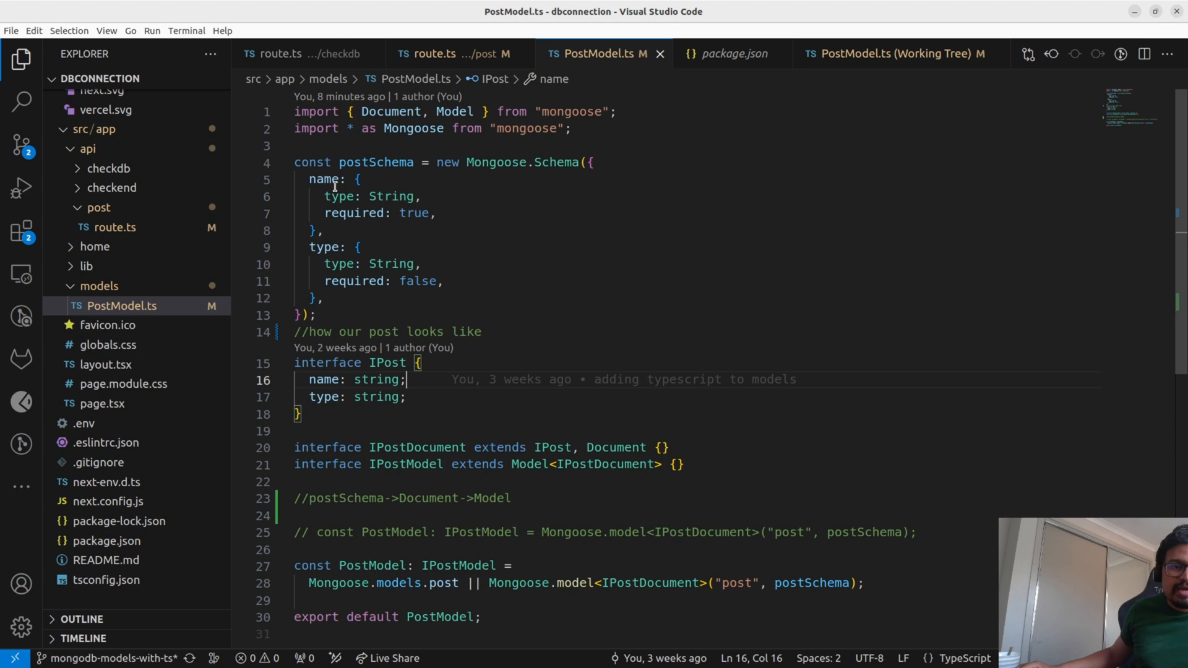
mouse_move(324, 179)
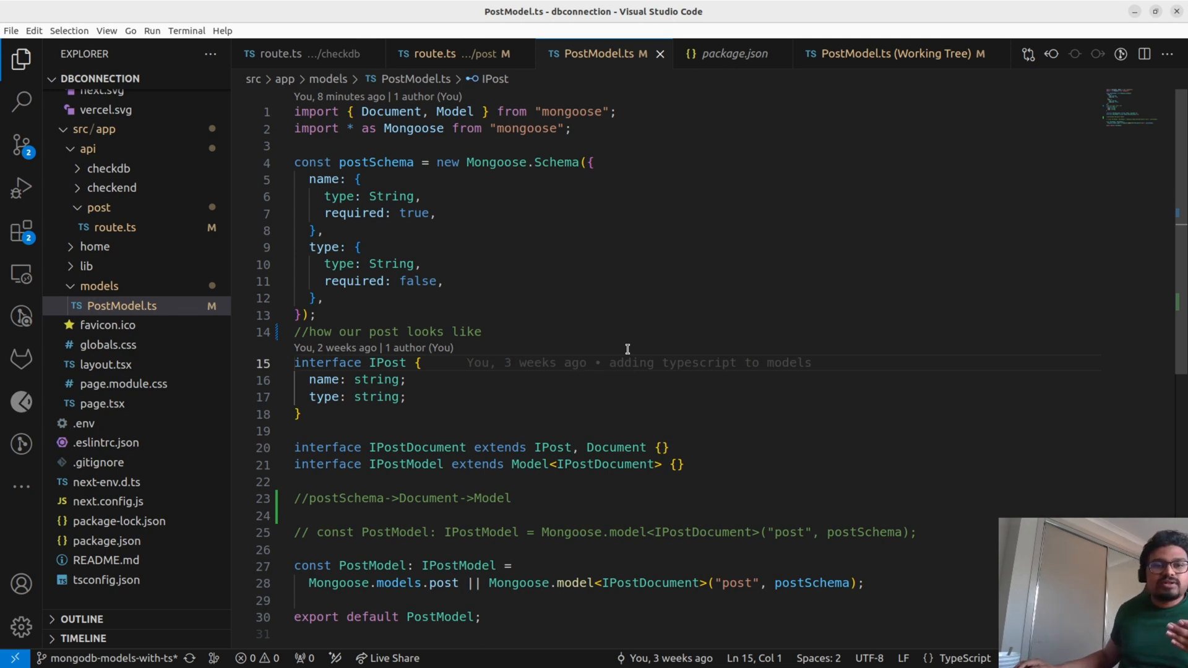
click(480, 331)
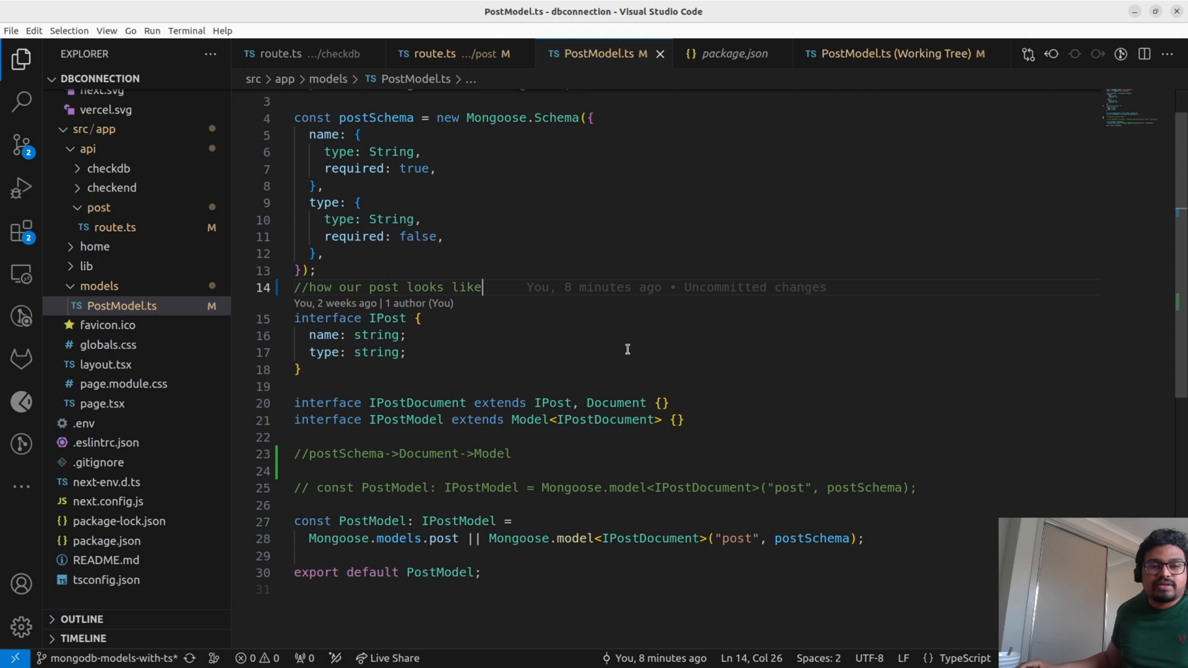
double_click(386, 317)
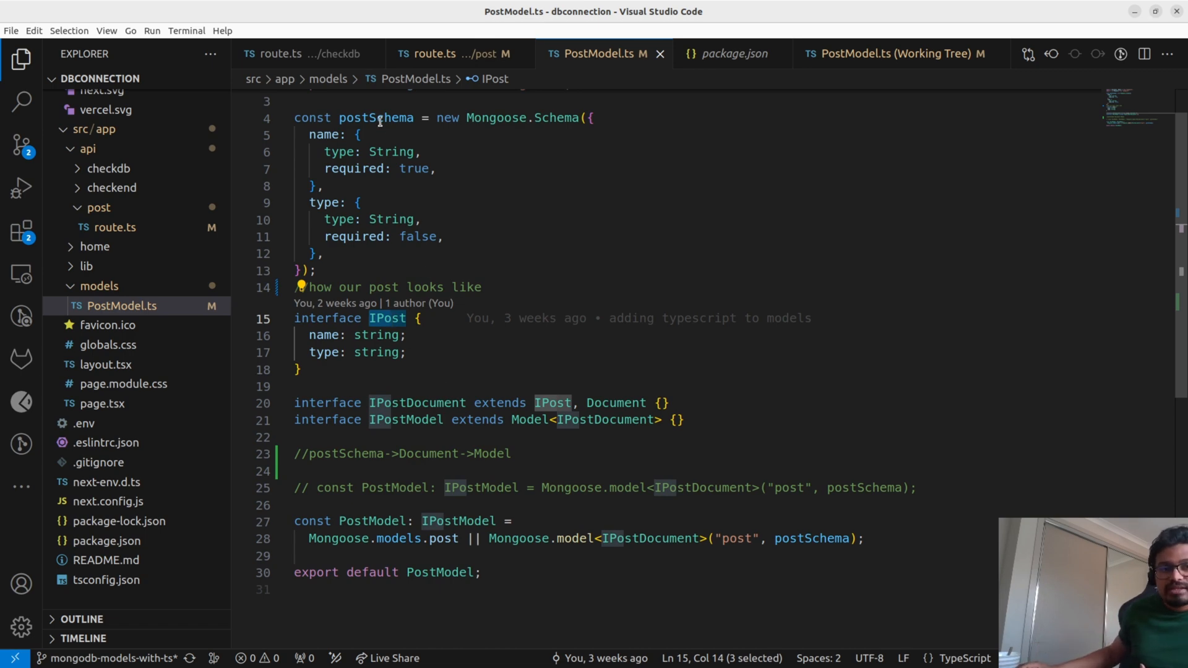
click(417, 318)
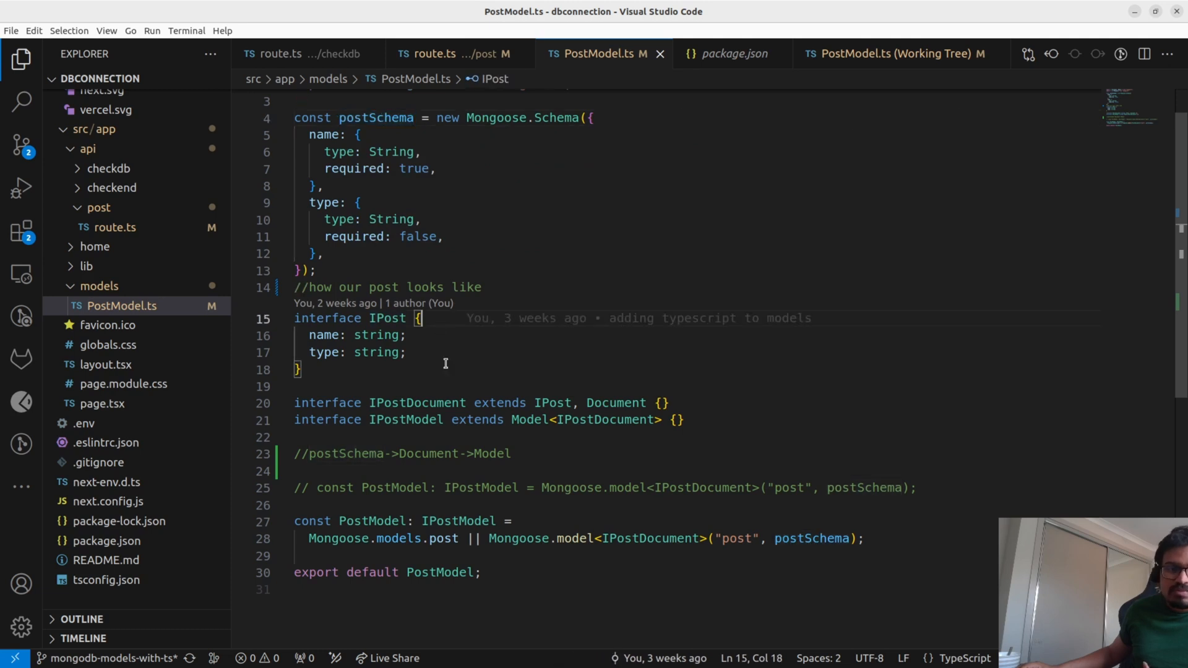
drag(294, 335, 405, 353)
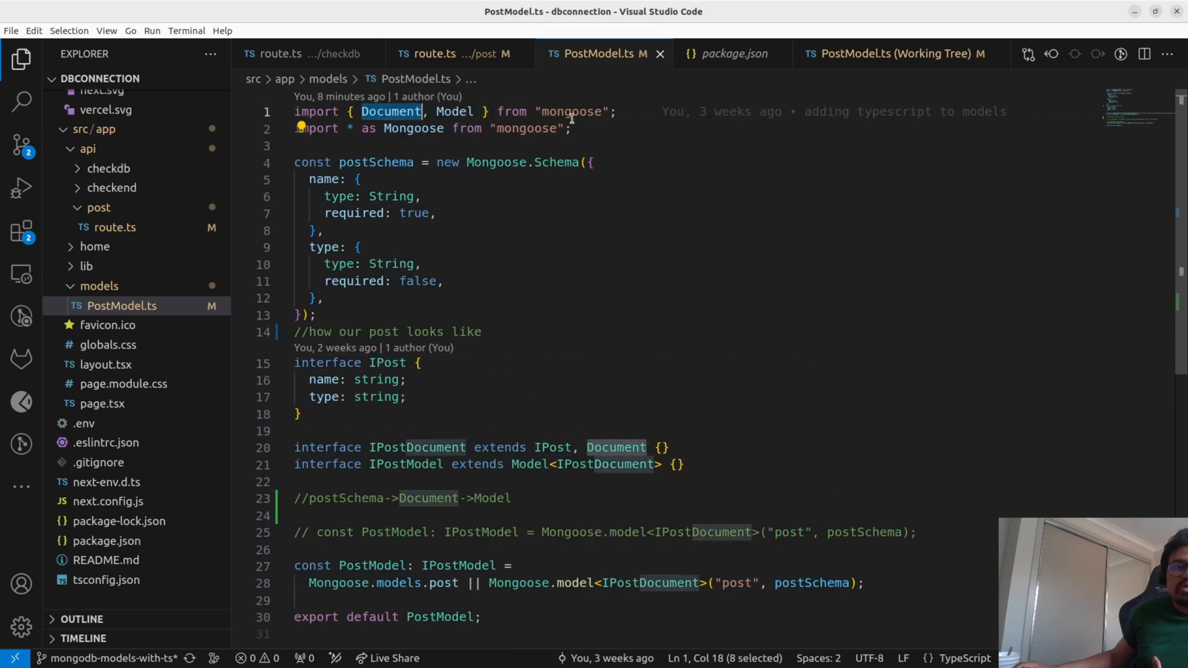
Highlight the IPostModel interface and the words Document and Model in its comment.
scroll(down, 3)
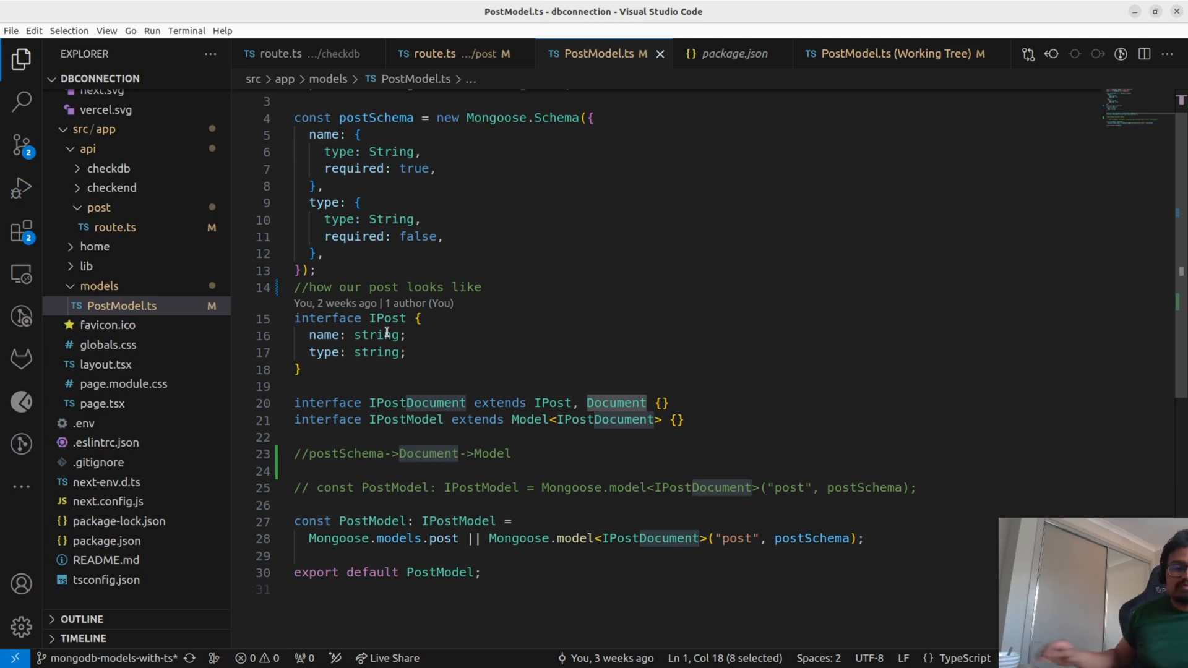
double_click(407, 419)
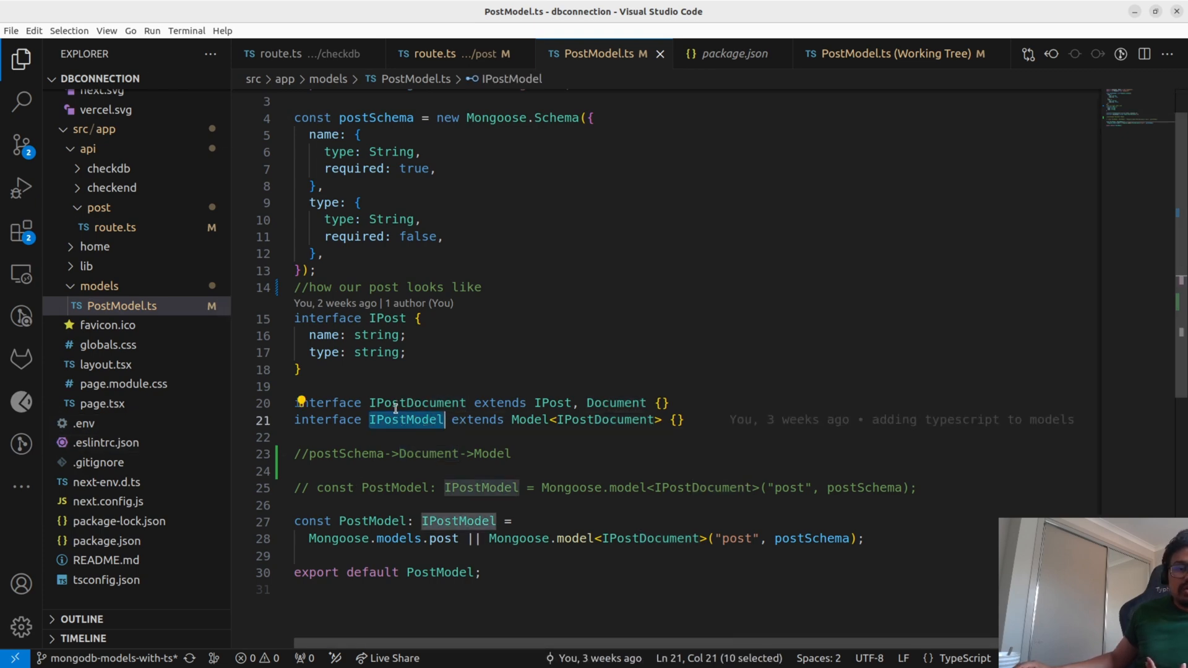
double_click(417, 402)
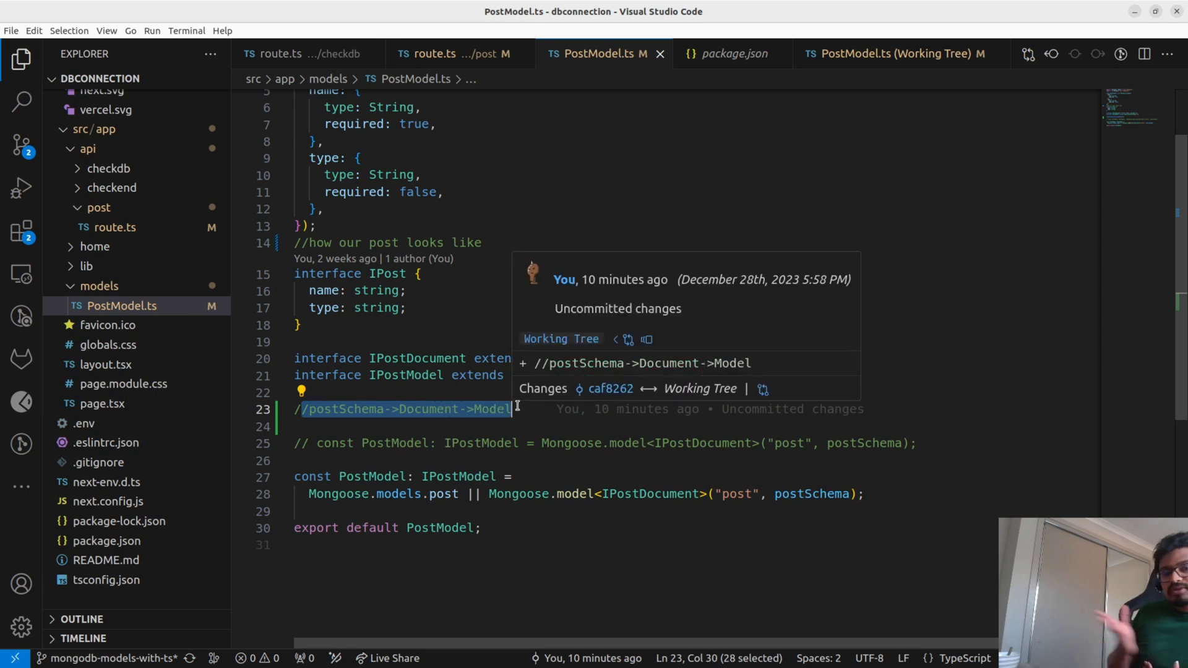
mouse_move(361, 405)
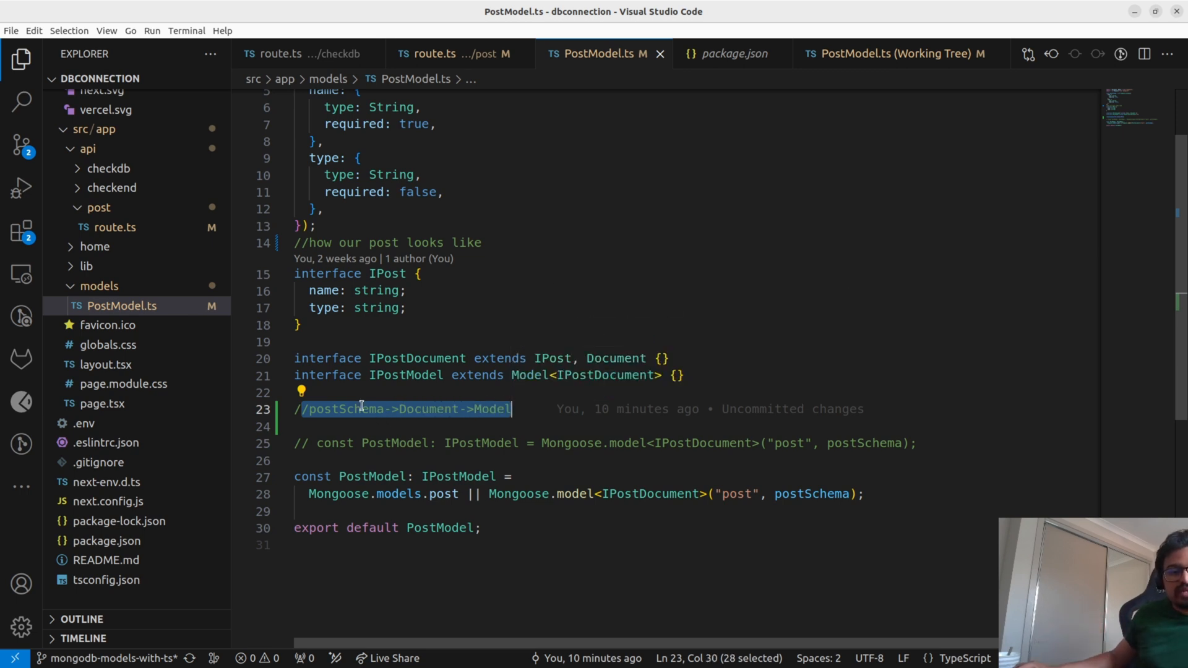
double_click(345, 409)
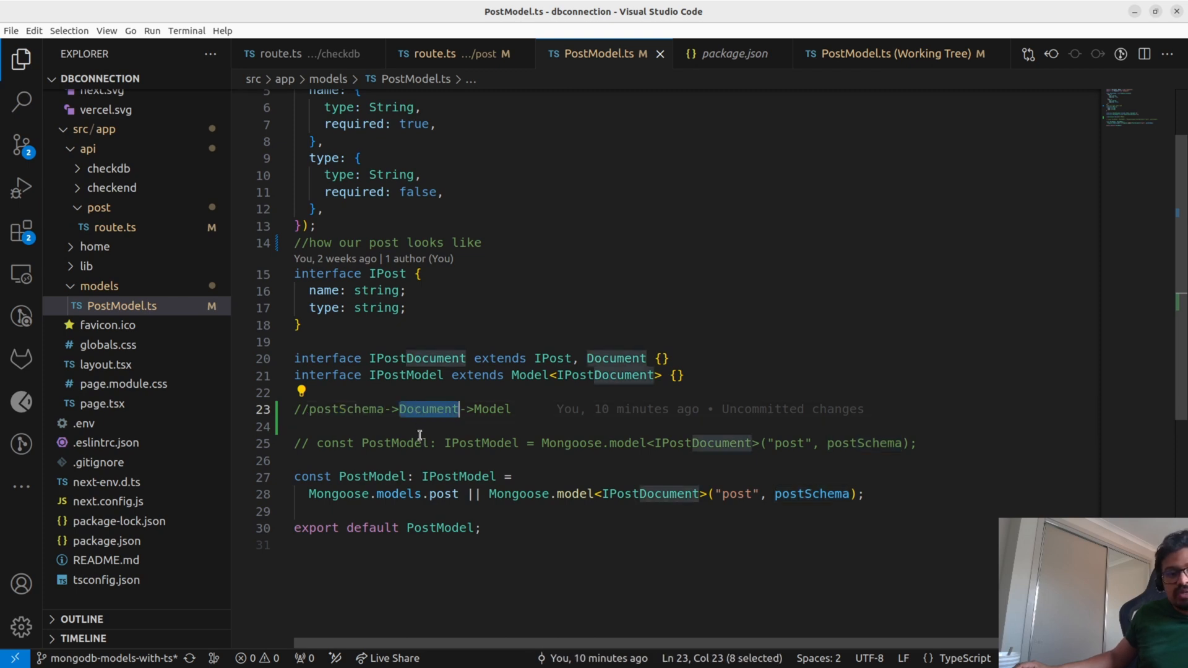
mouse_move(463, 422)
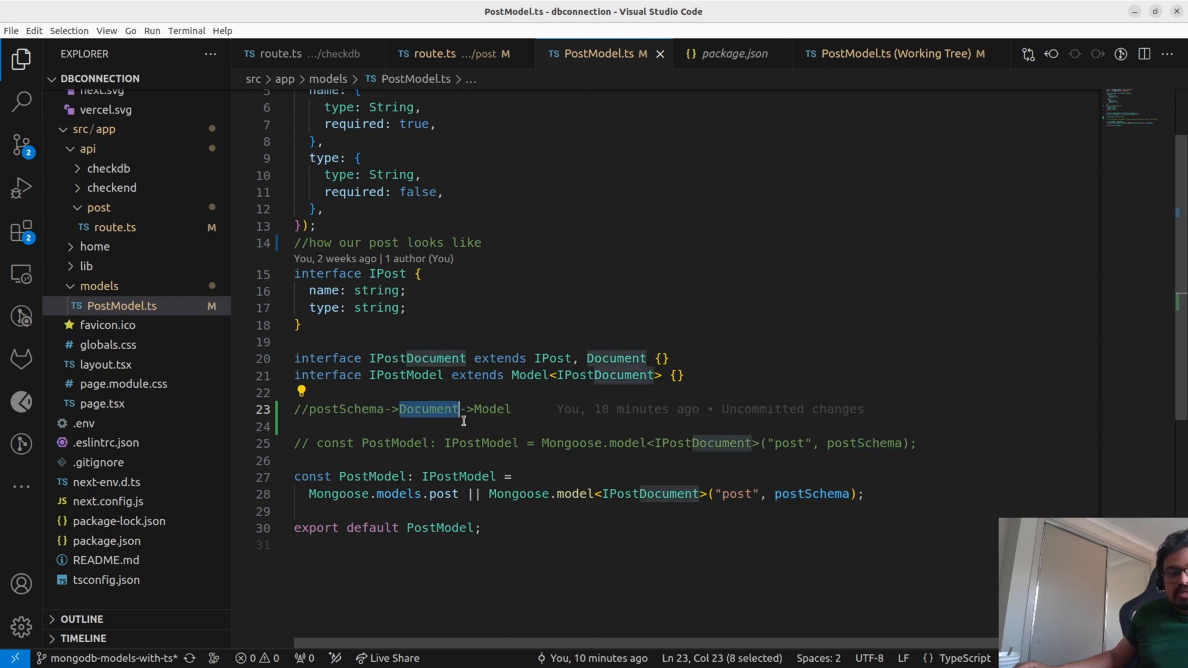
double_click(491, 409)
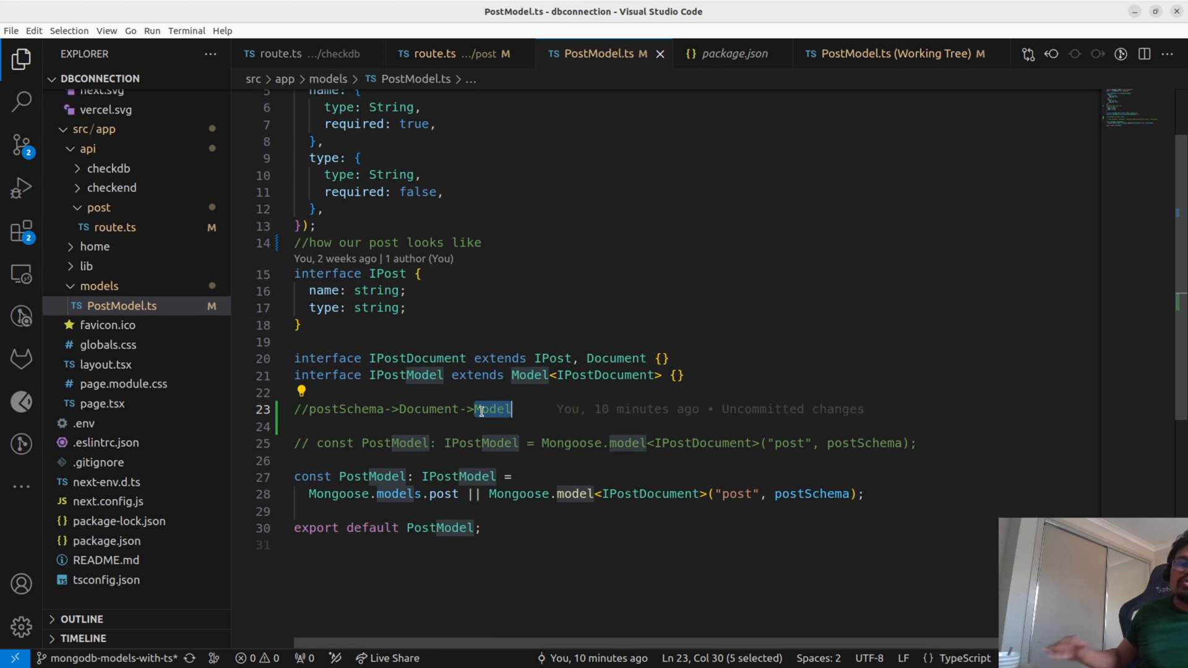
mouse_move(699, 390)
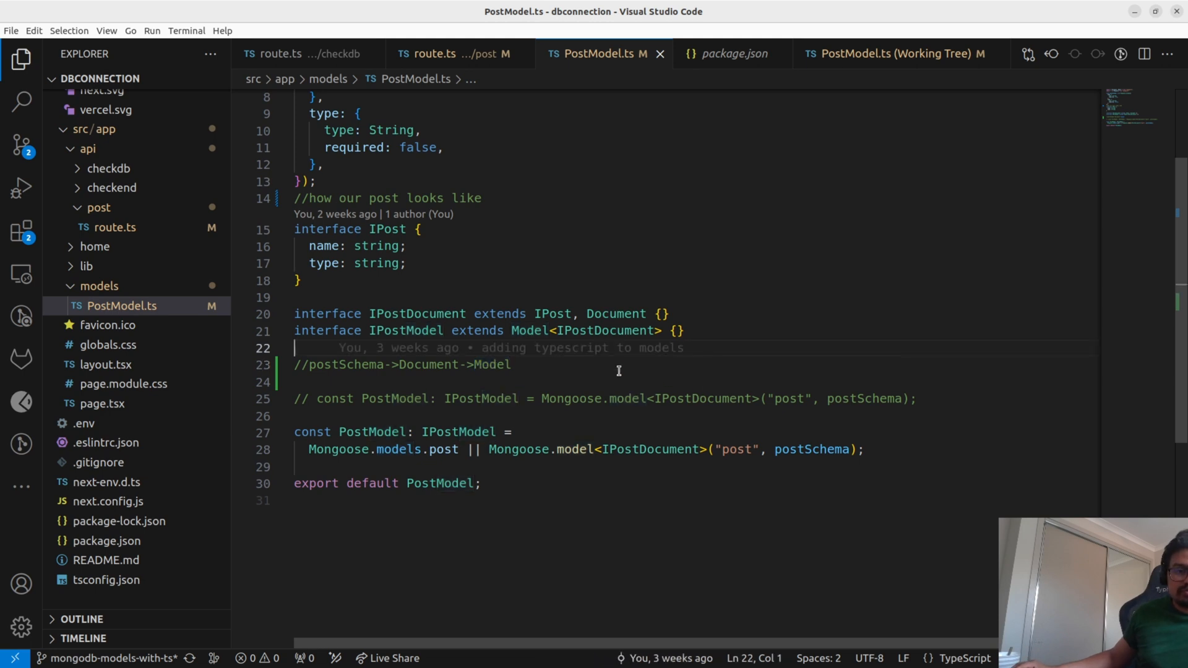
mouse_move(584, 386)
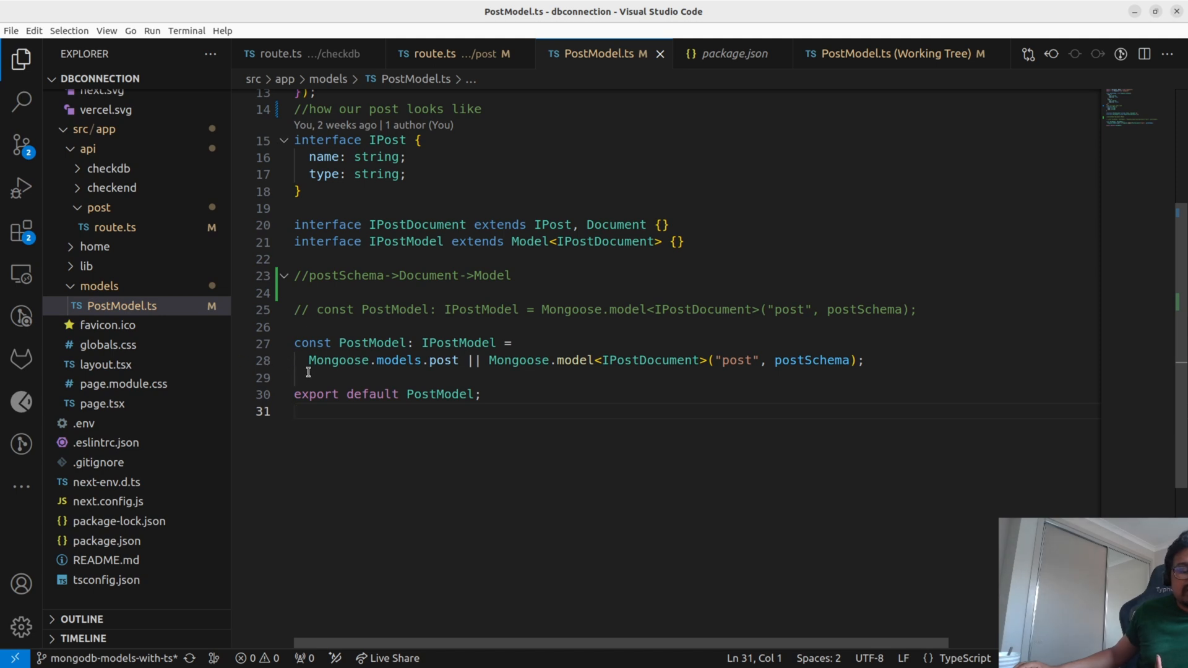
mouse_move(349, 366)
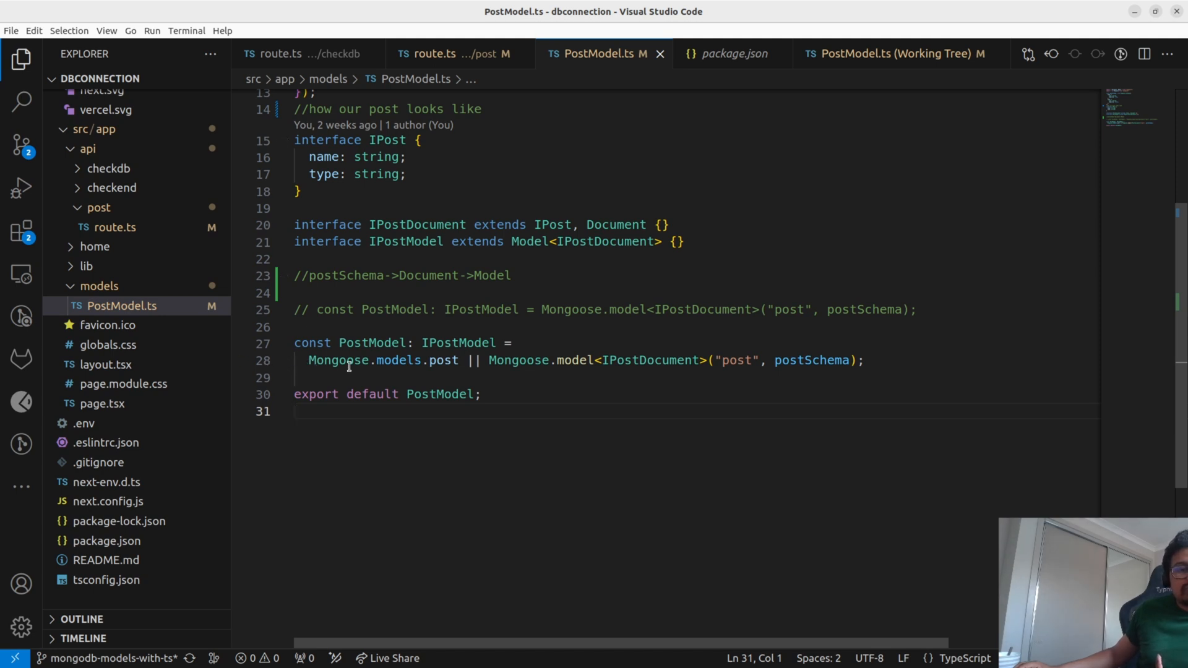
mouse_move(399, 360)
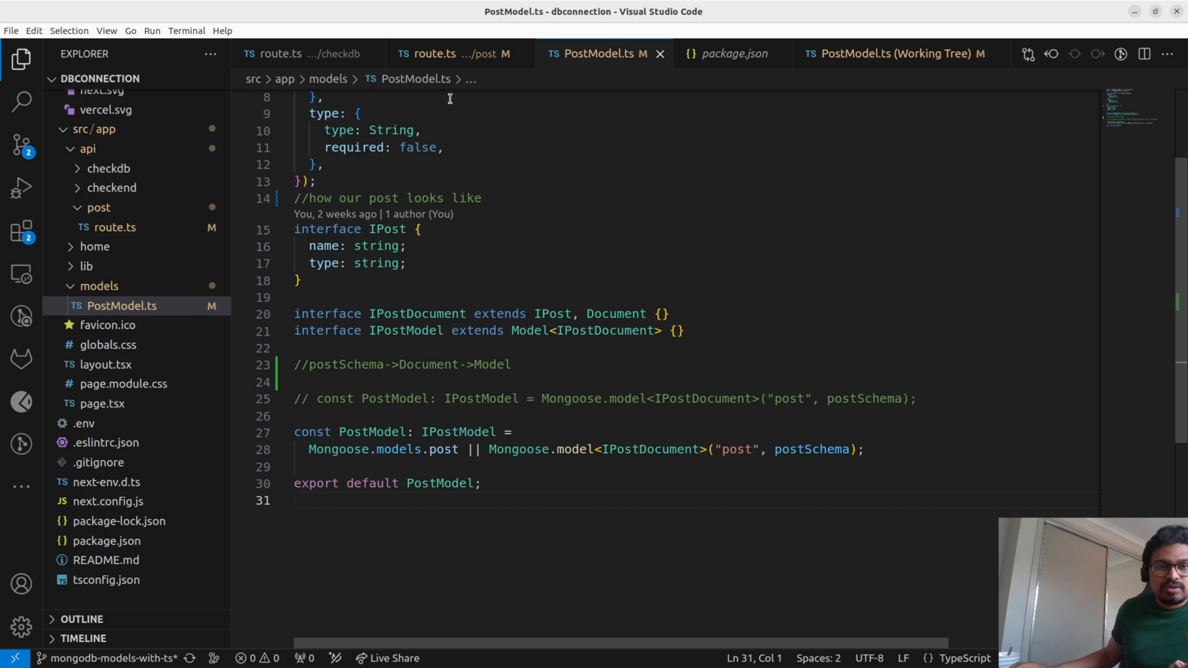
In post route.ts, add a line after PostModel.create and type post.na to see IntelliSense suggest name.
click(433, 53)
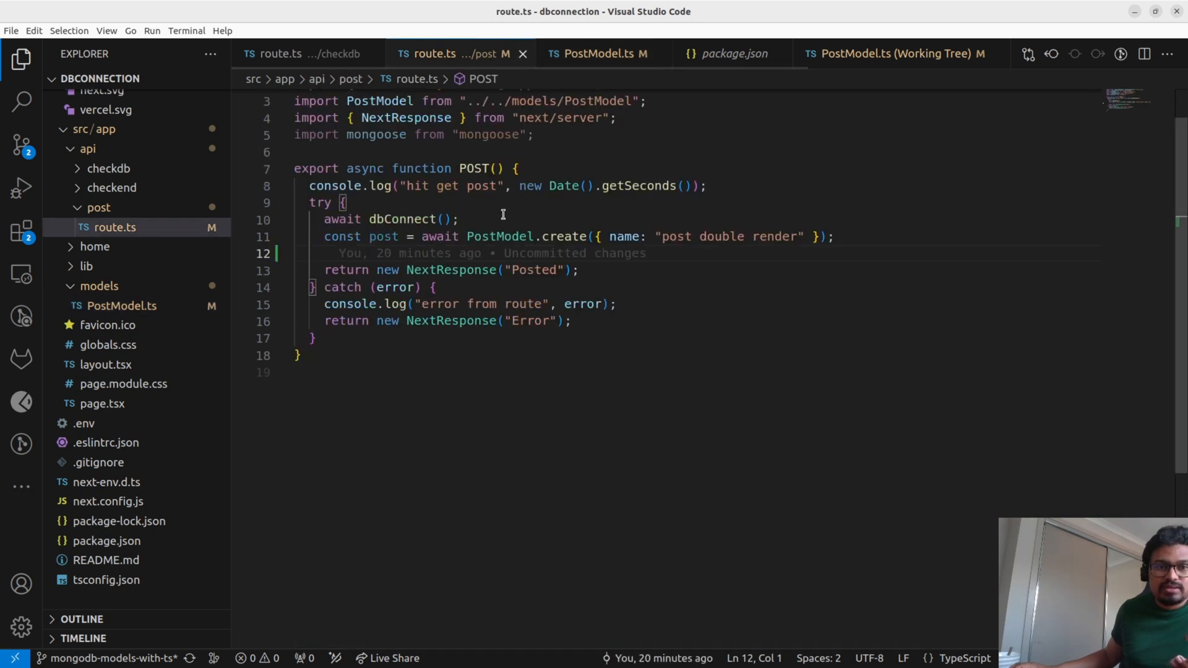
double_click(384, 235)
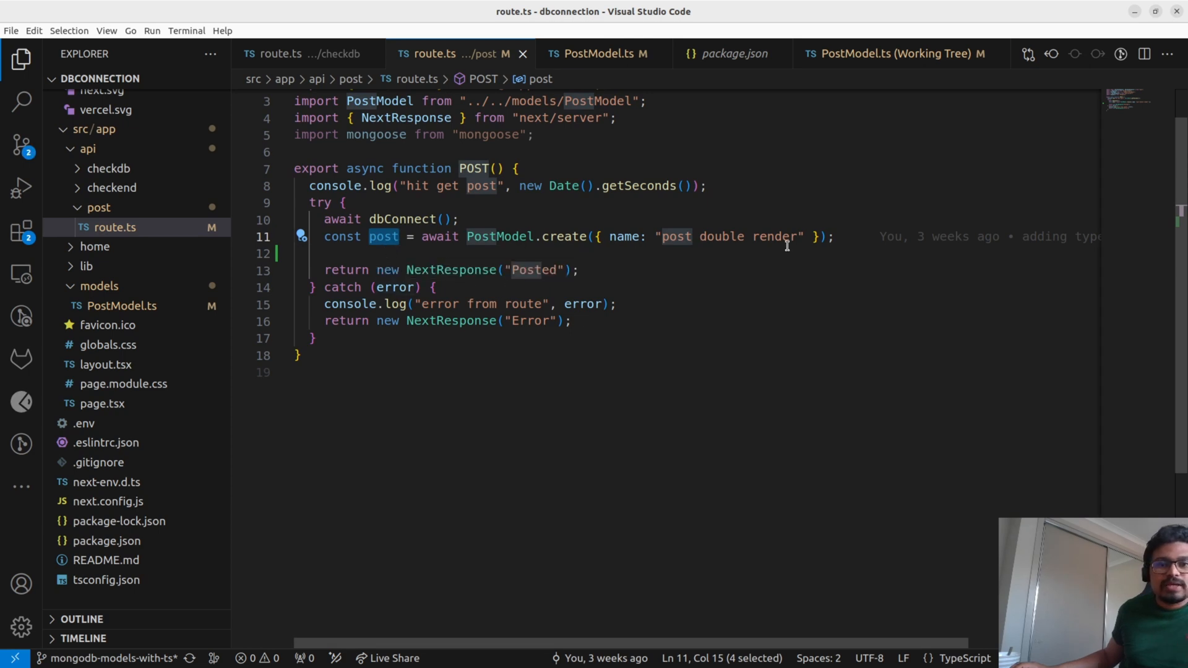
click(836, 236)
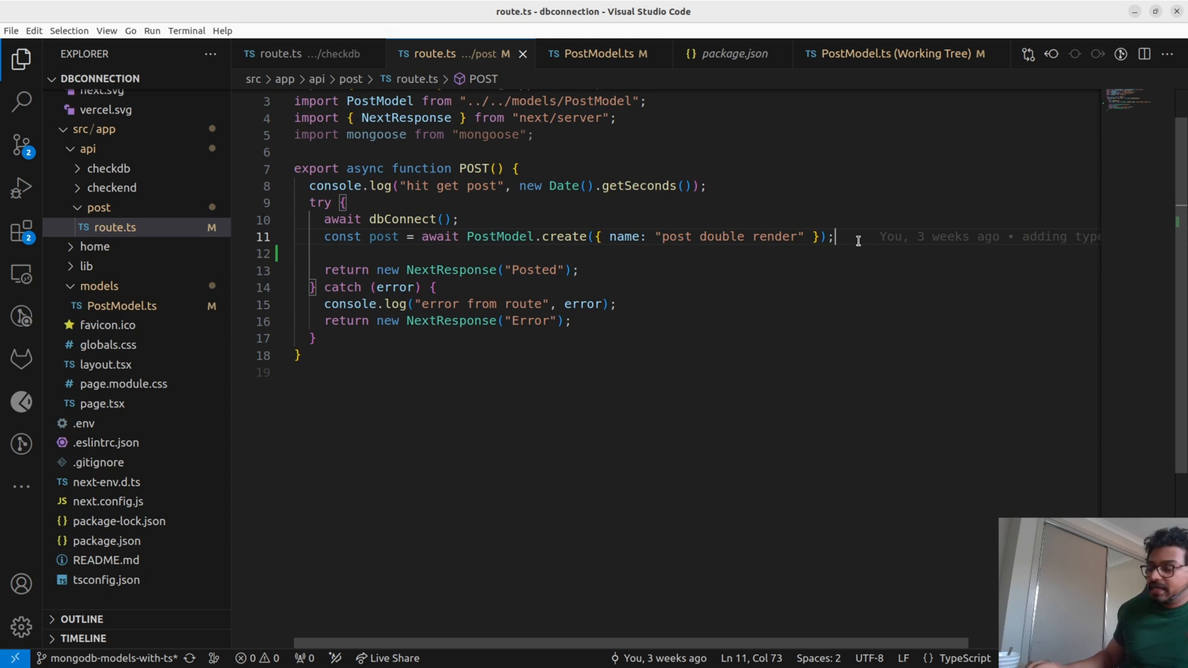
key(Enter)
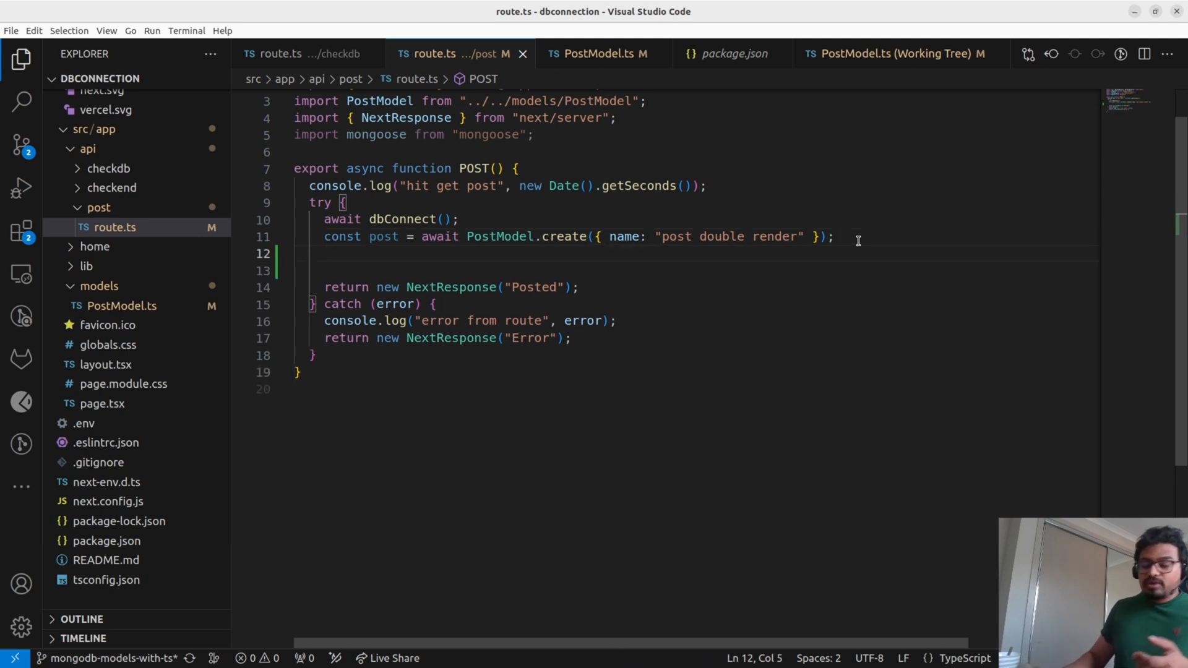
text(post)
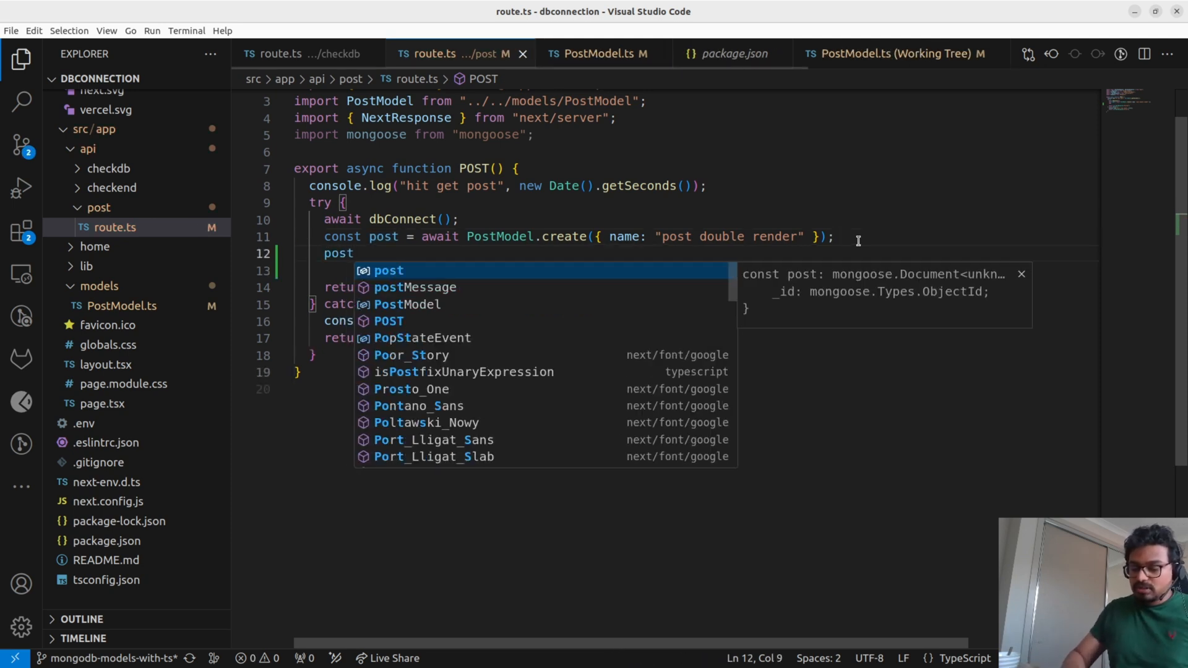
text(.na)
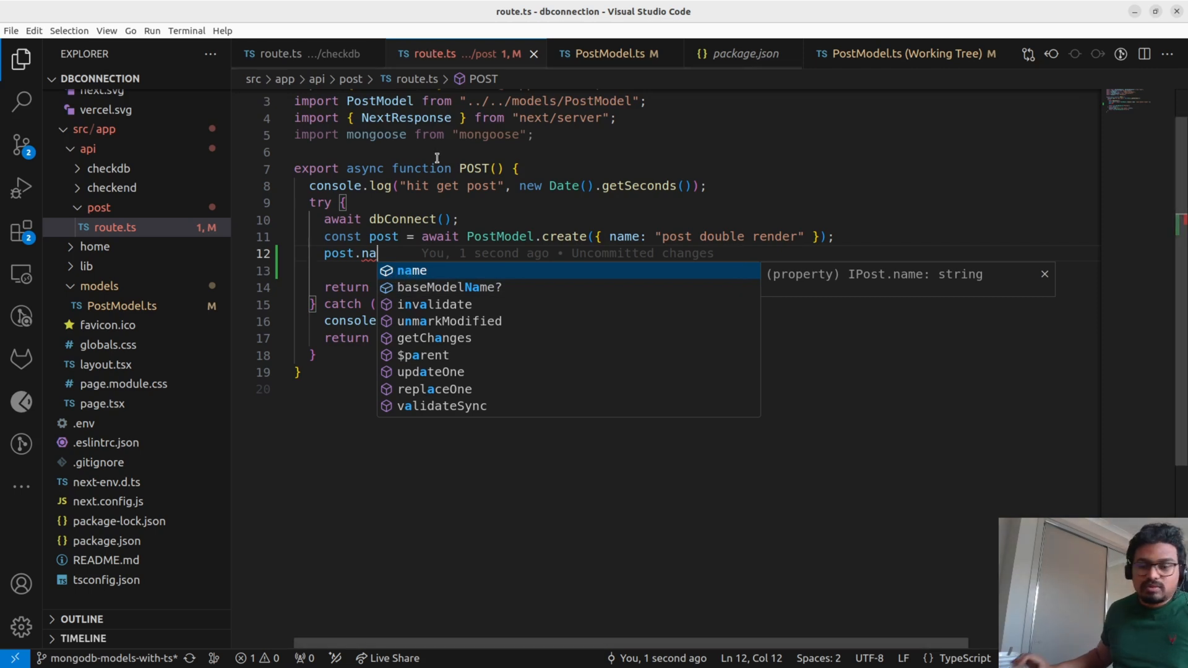
text(ty)
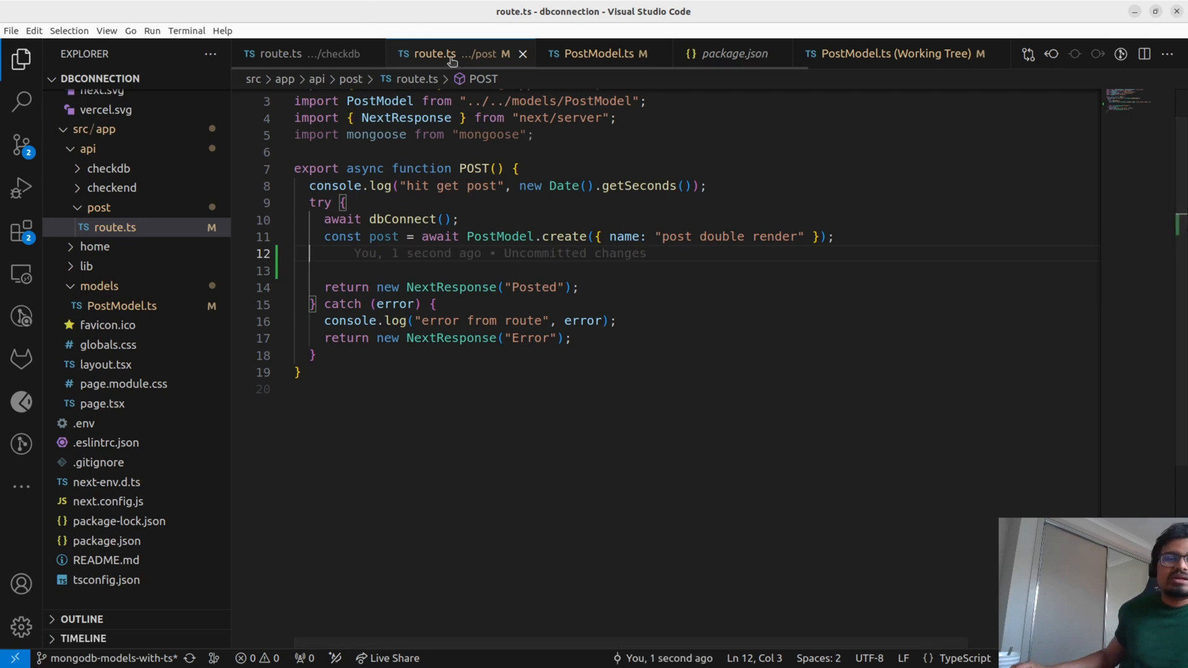
Move through the checkdb route and post route tabs, ending on PostModel.ts.
click(288, 54)
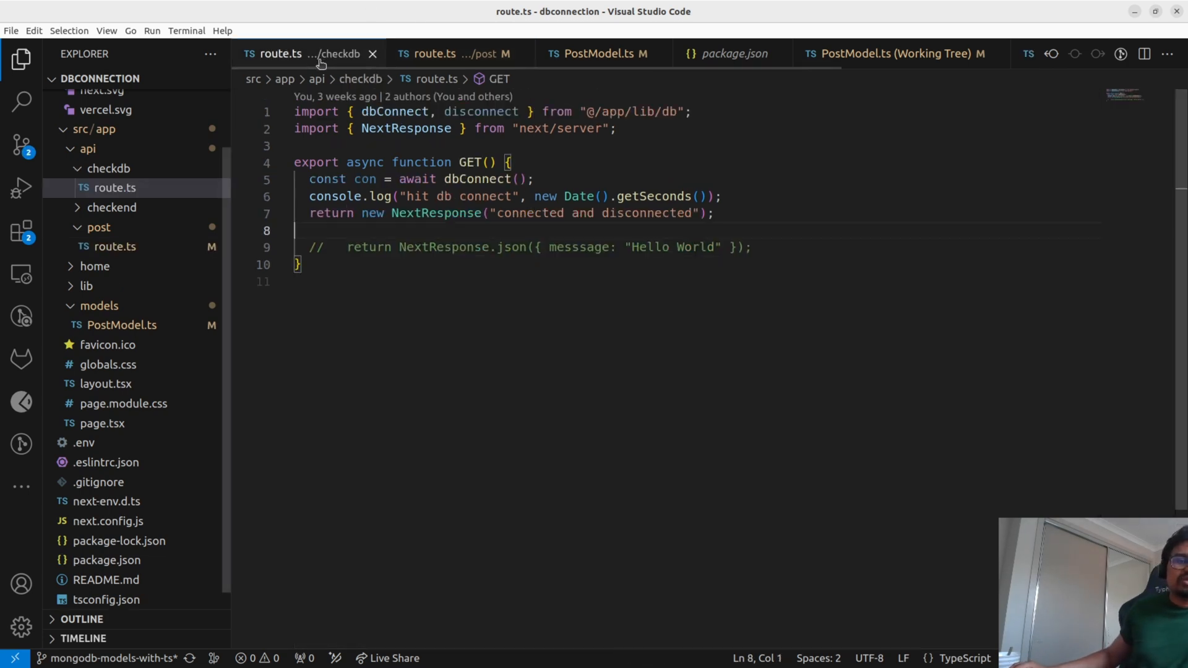
click(431, 53)
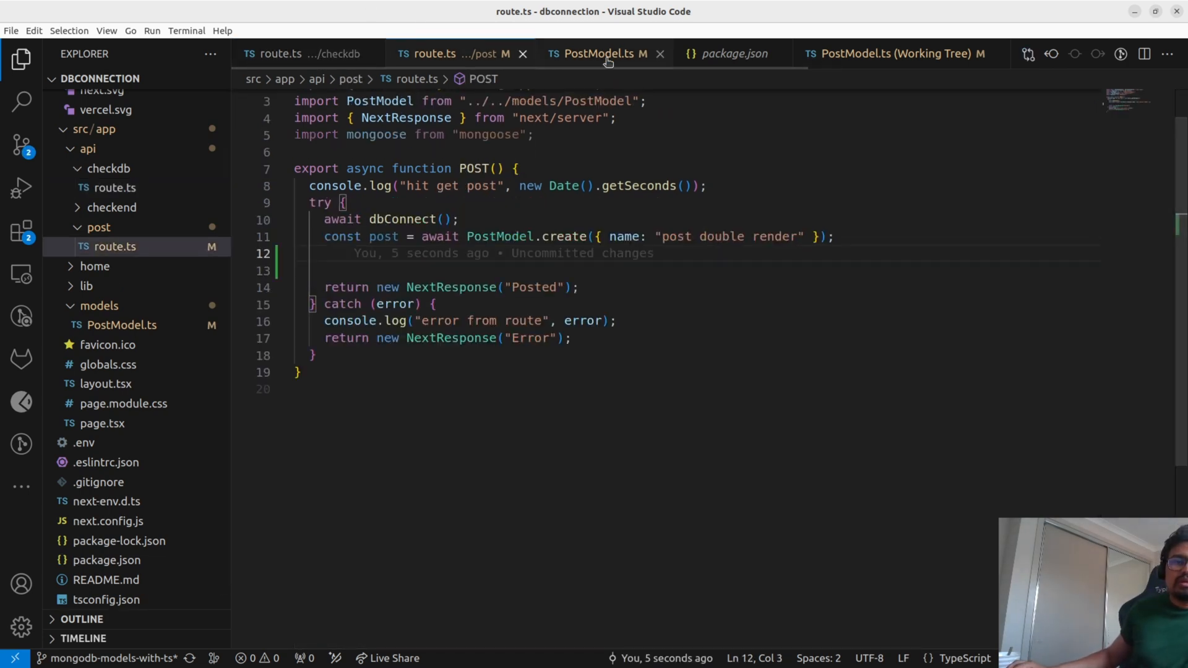
click(599, 53)
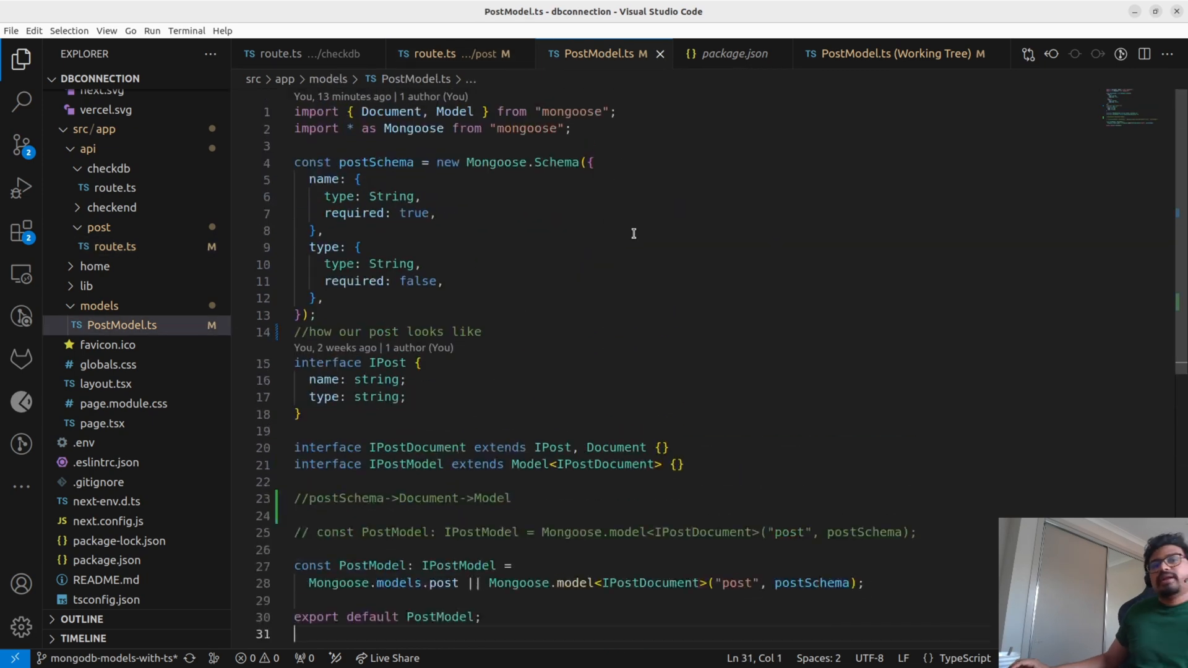